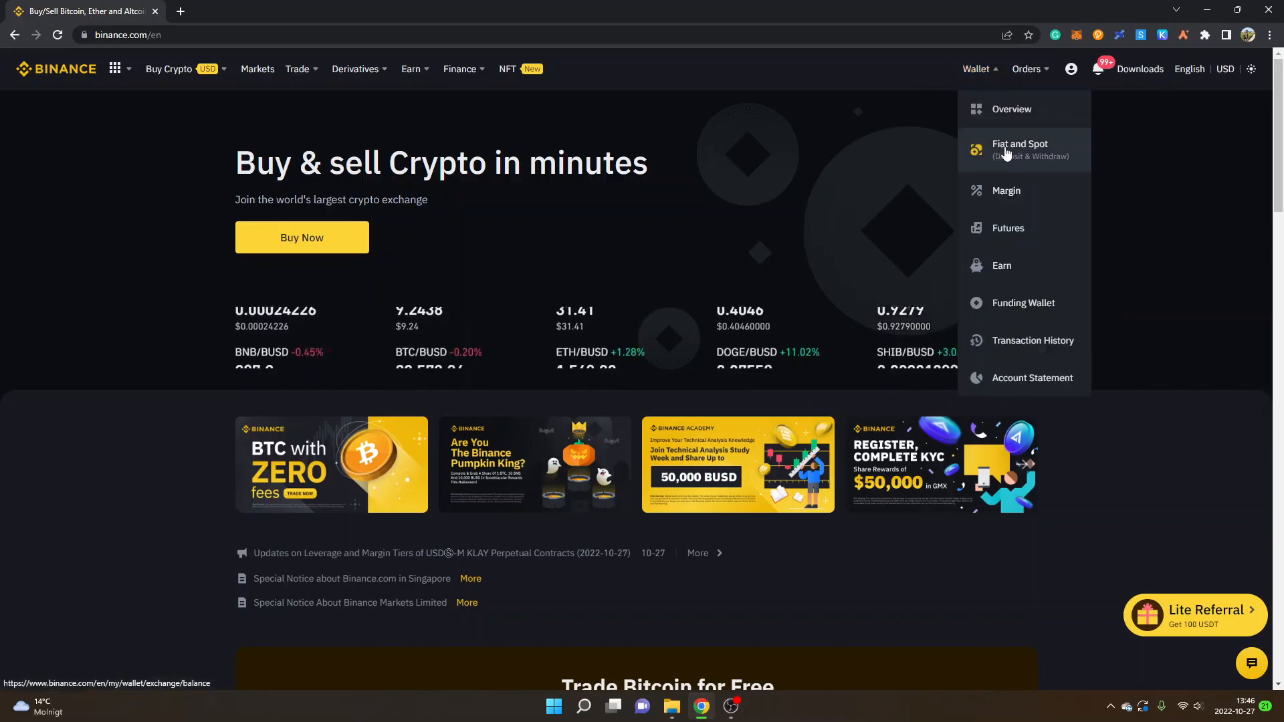
# - Go to the Fiat and Spot wallet balances and glance at the Buy Crypto menu
pyautogui.click(1019, 149)
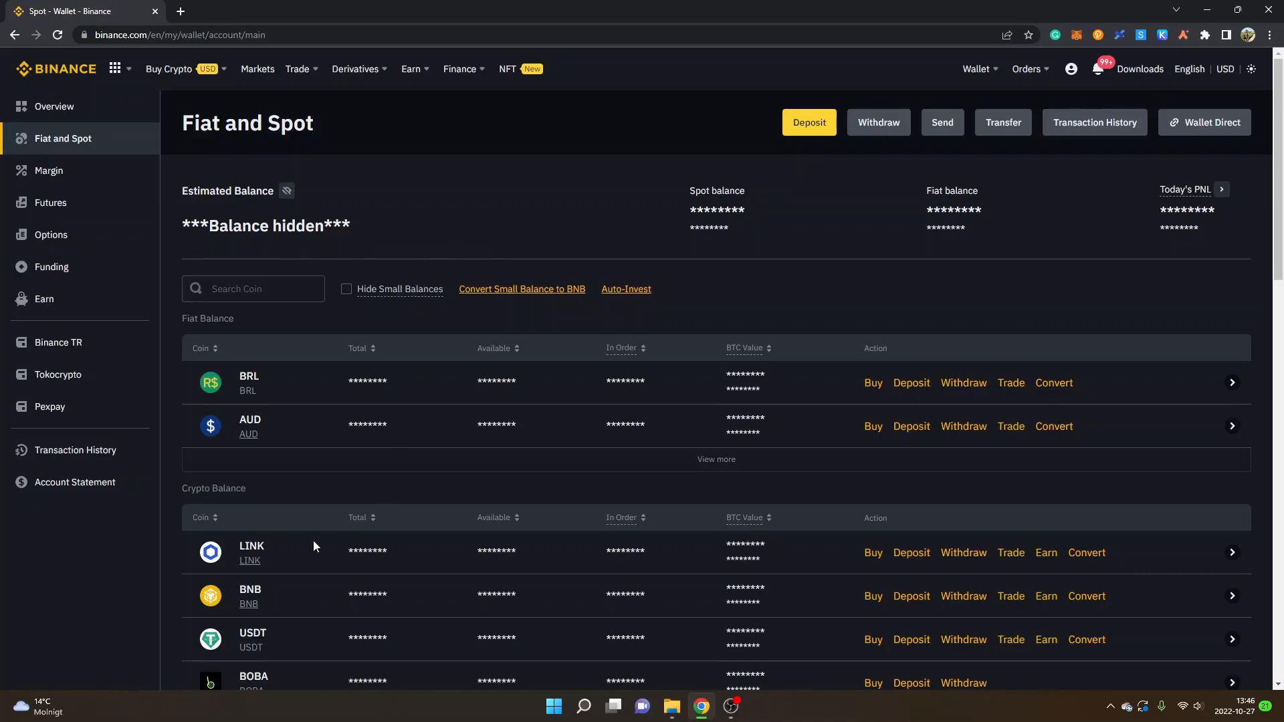
pyautogui.moveTo(352, 217)
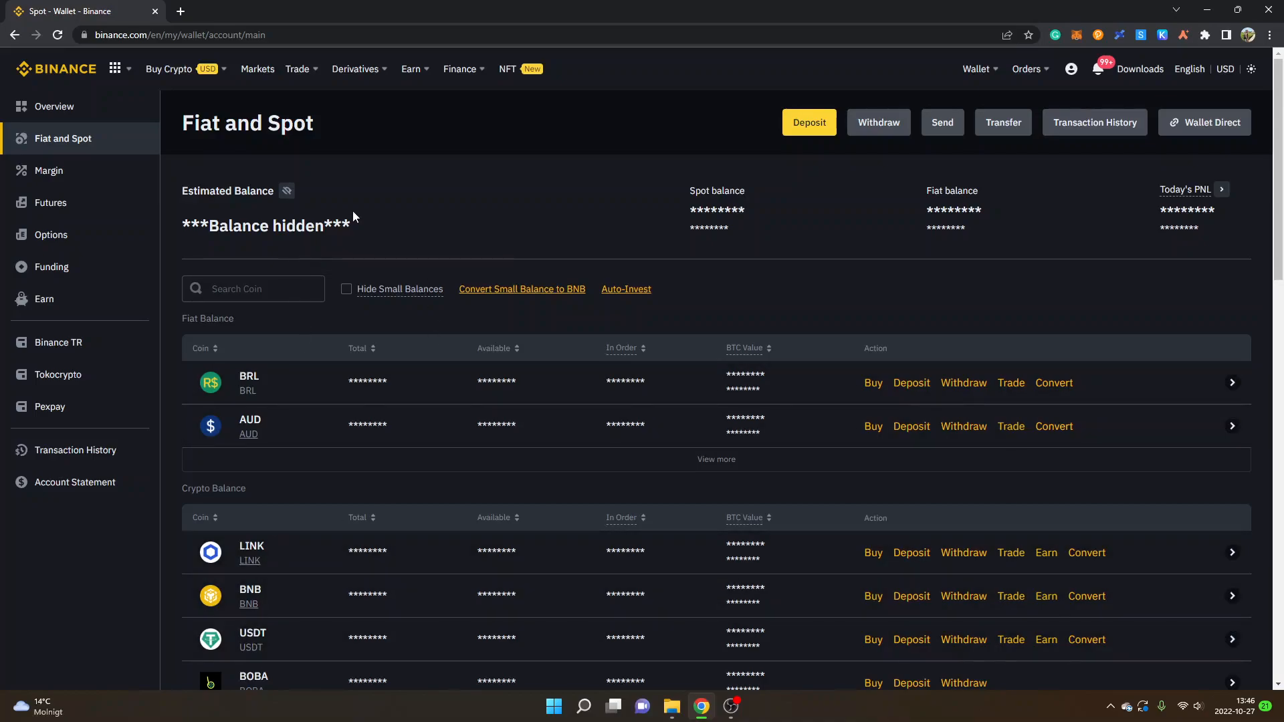
pyautogui.click(169, 68)
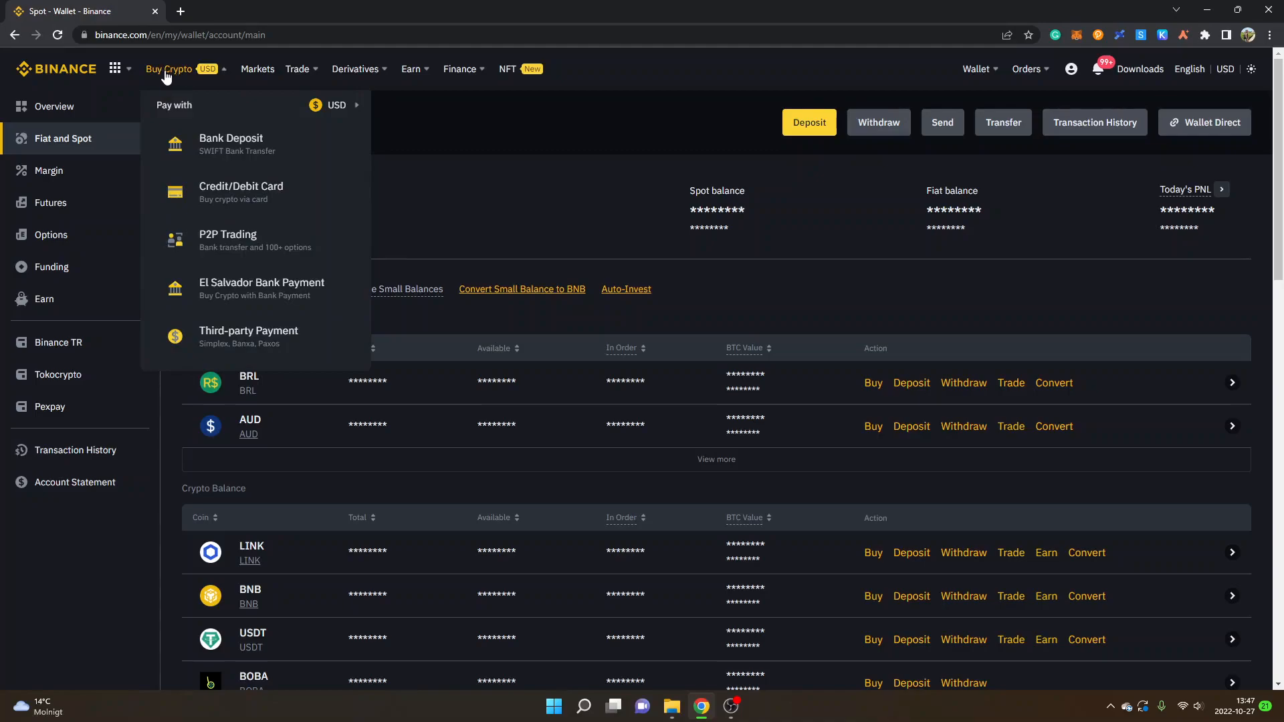
pyautogui.moveTo(231, 143)
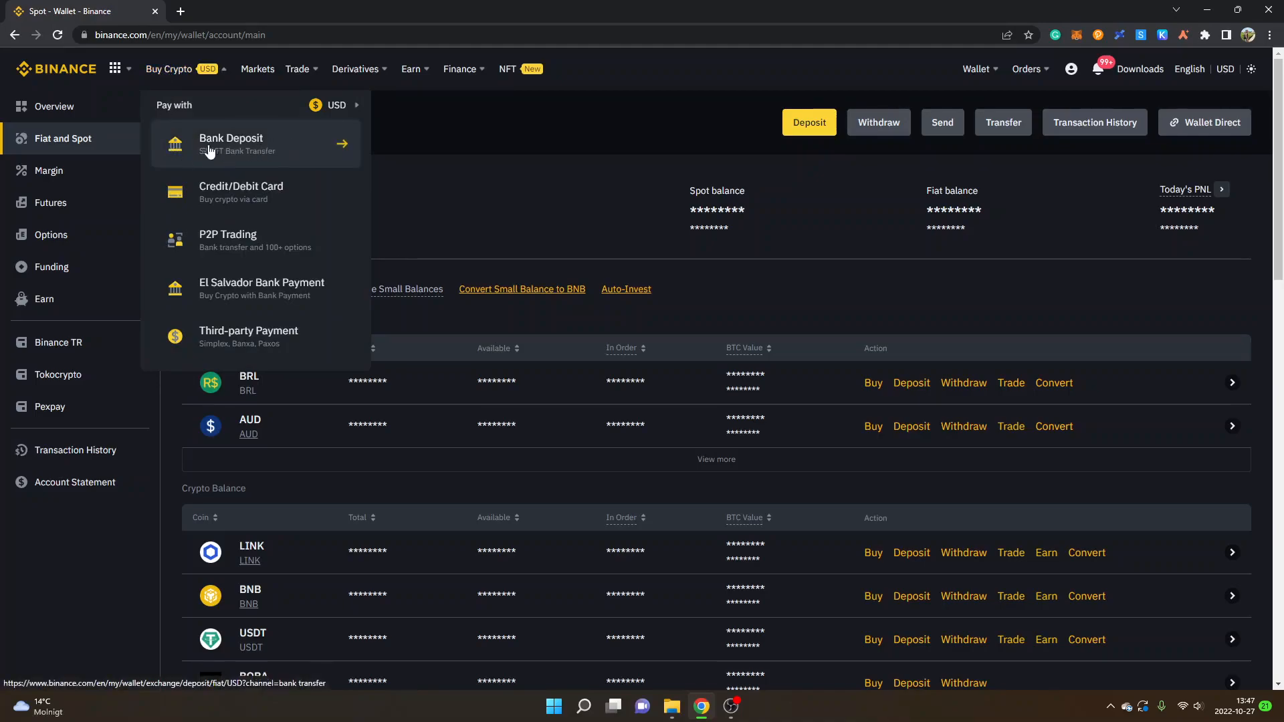
pyautogui.moveTo(218, 202)
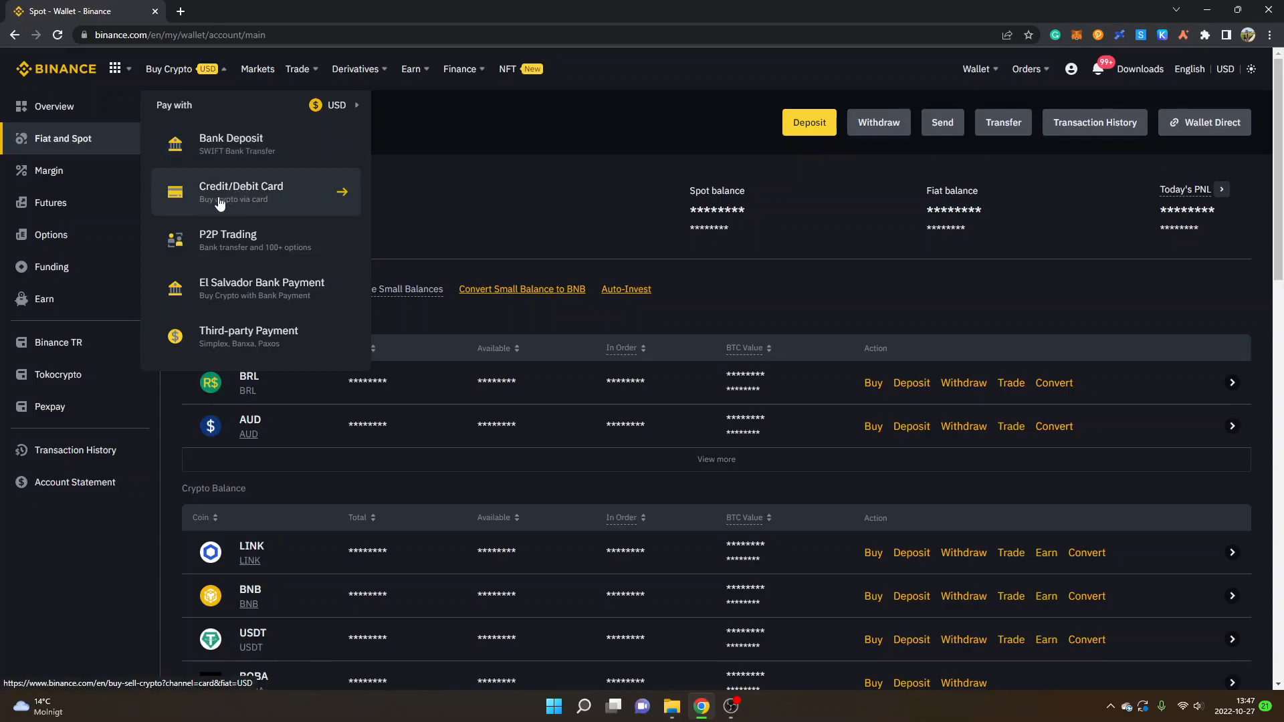
pyautogui.moveTo(257, 200)
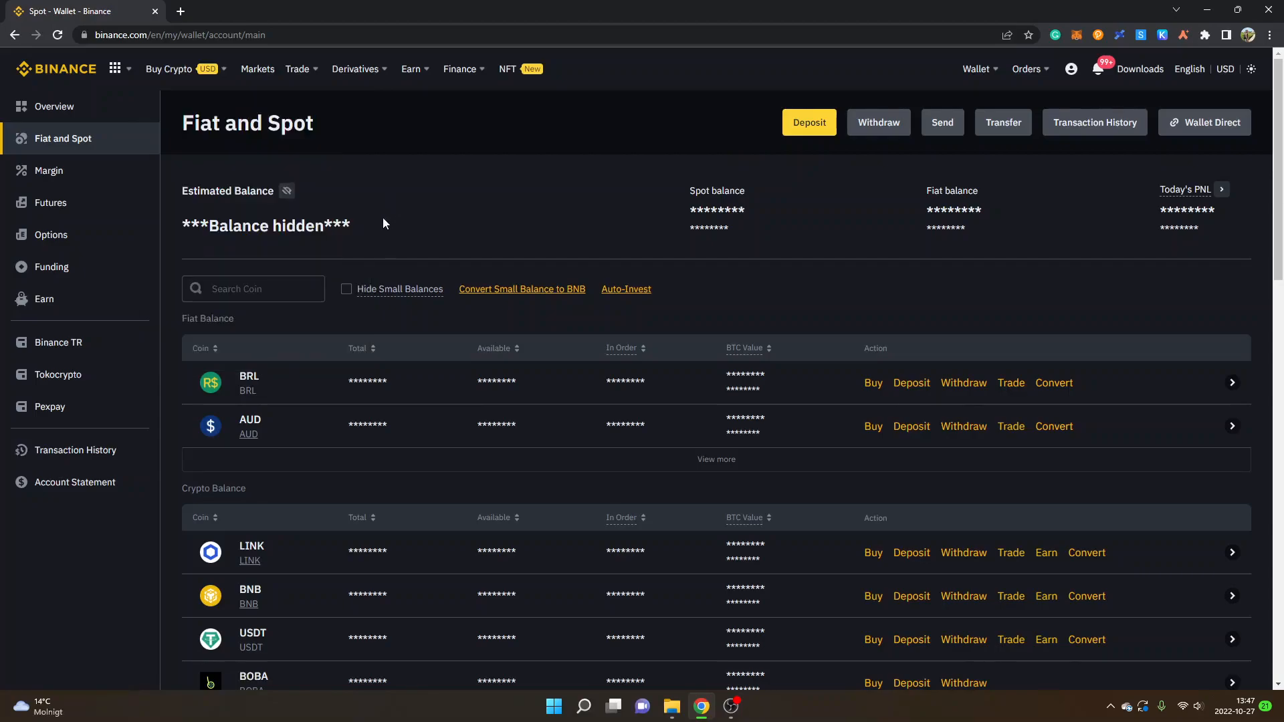
# - Filter the wallet coin list with the search 'apt' to show only the APT balance row
pyautogui.click(253, 289)
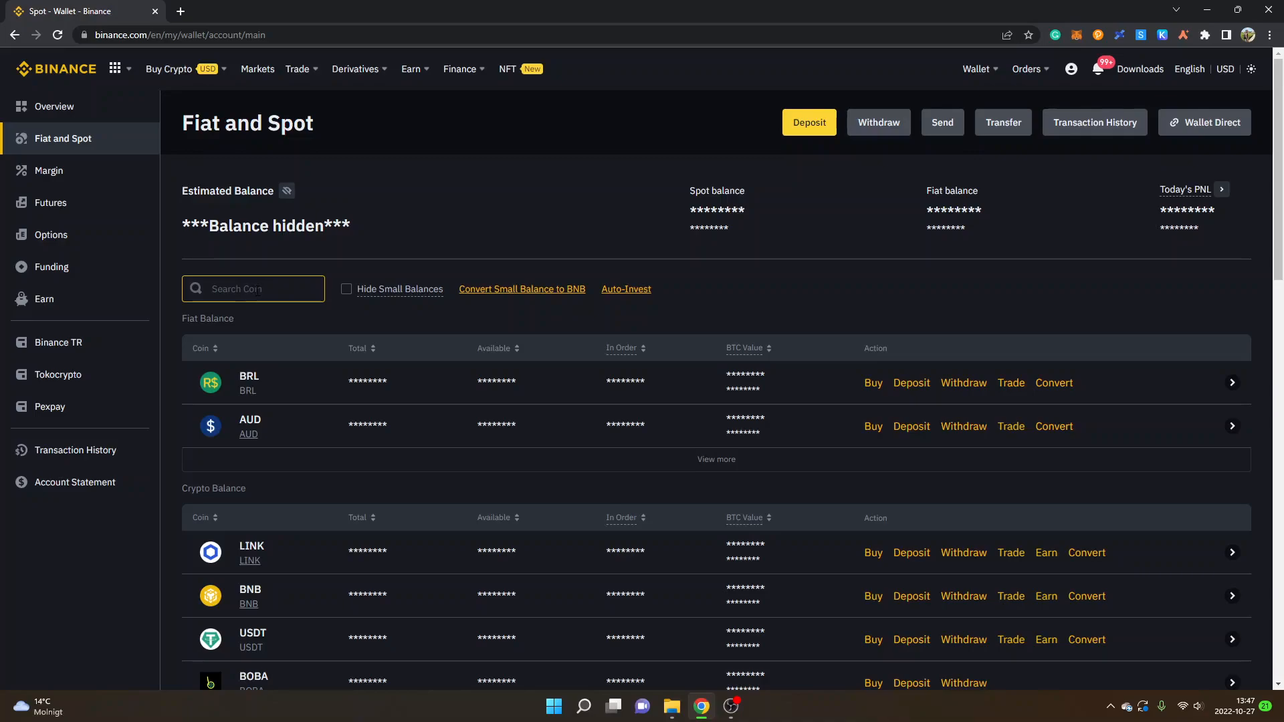
pyautogui.click(253, 289)
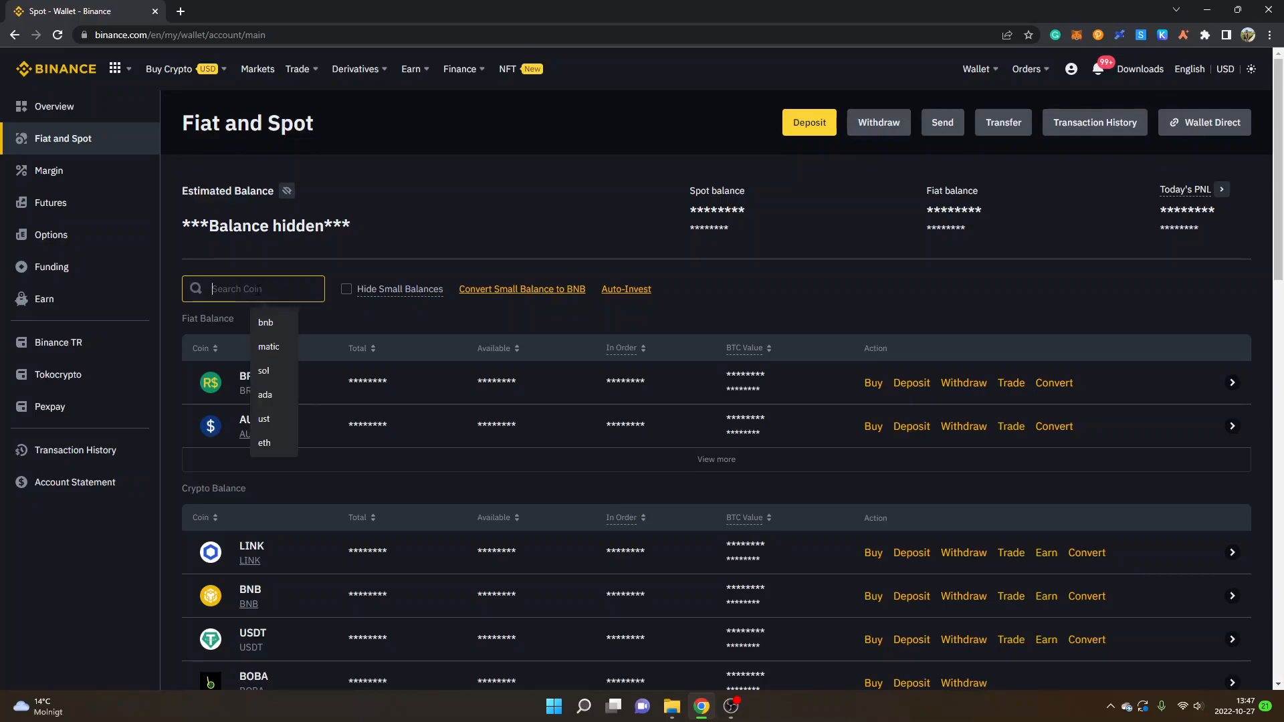
pyautogui.write('apt')
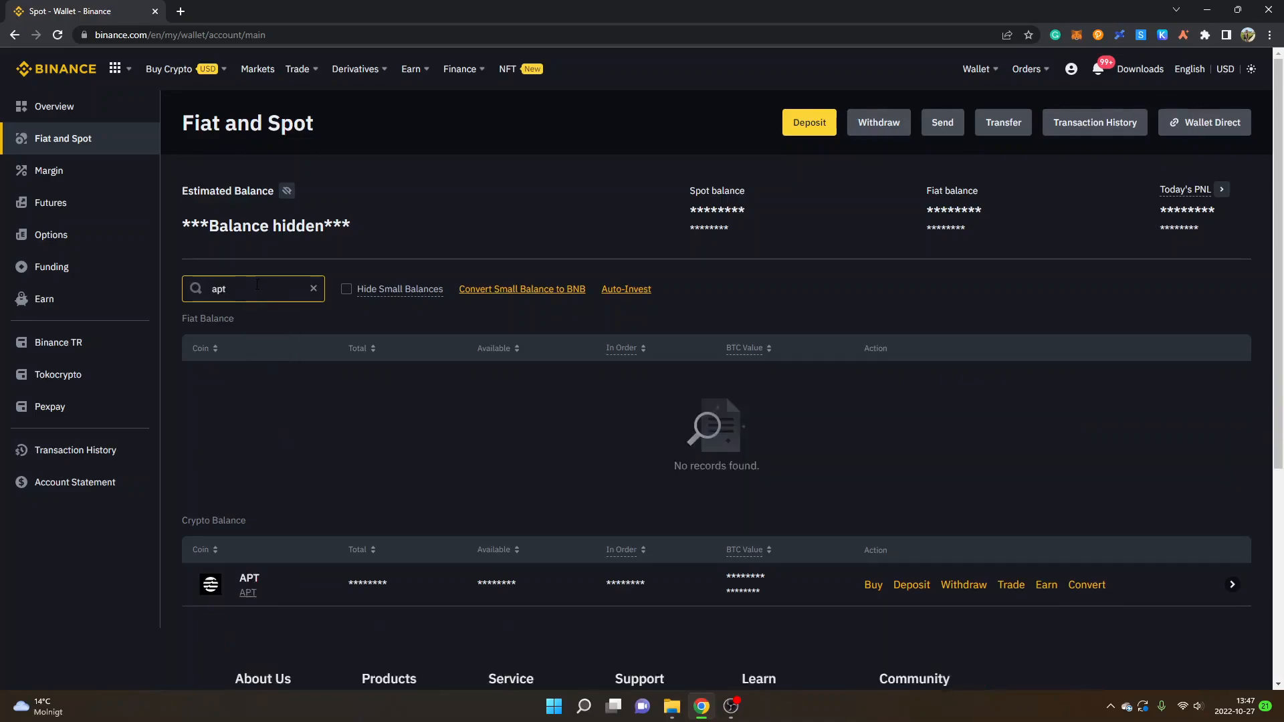
pyautogui.moveTo(254, 565)
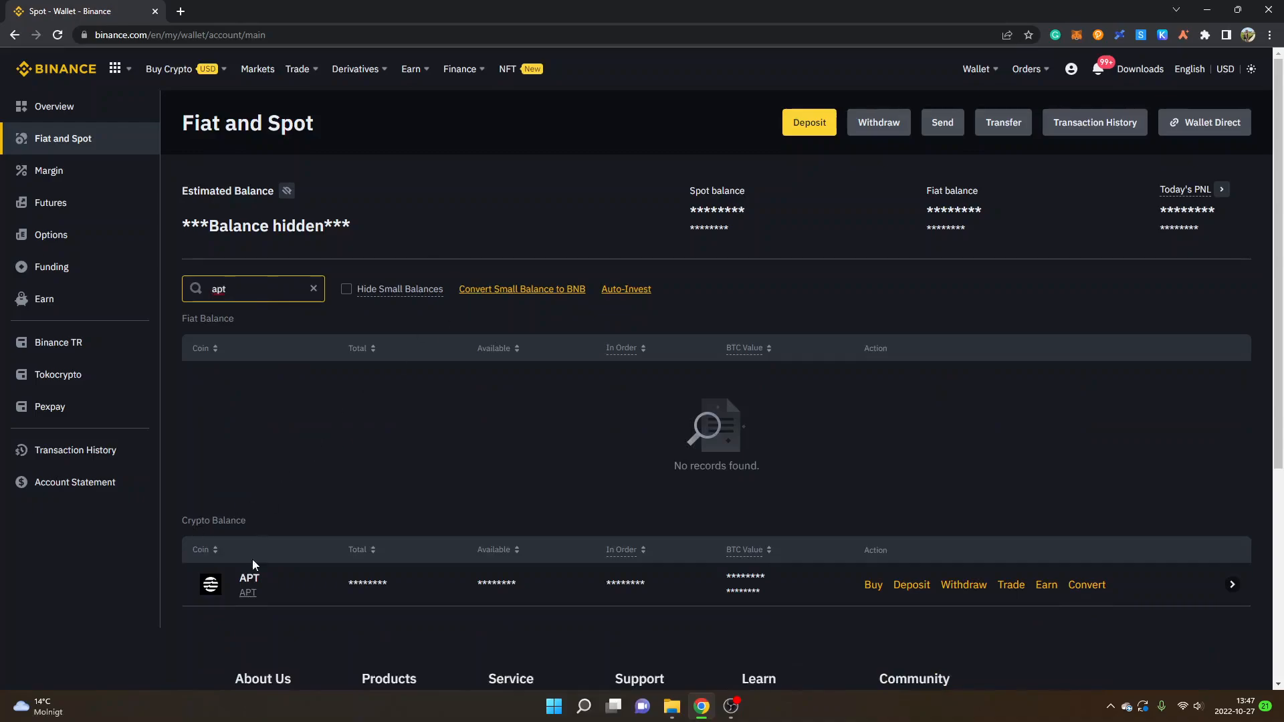
pyautogui.moveTo(298, 589)
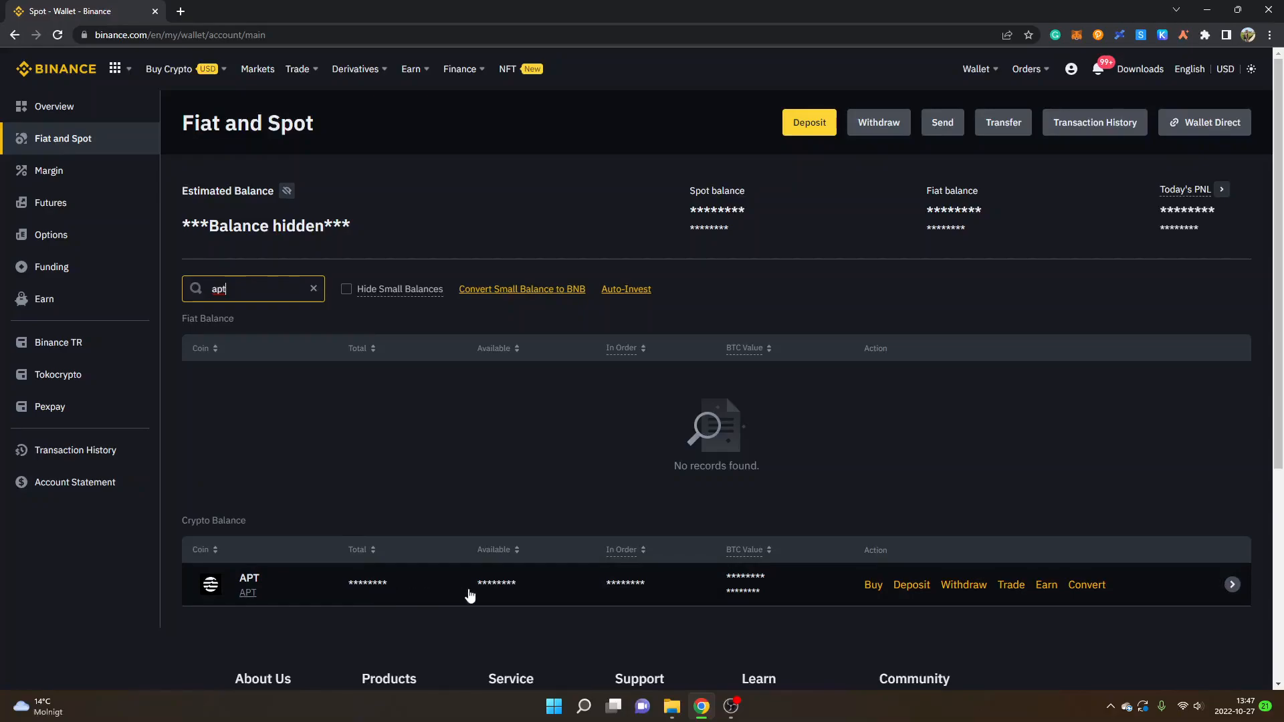
pyautogui.moveTo(672, 595)
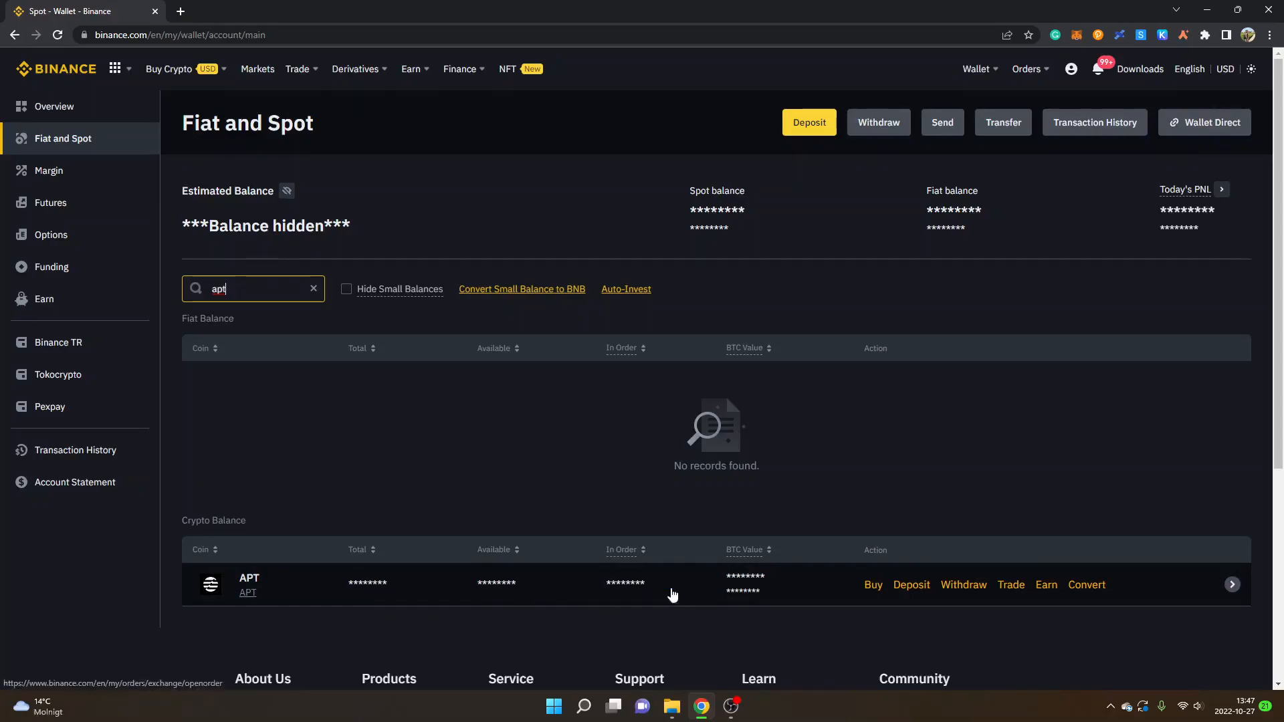
pyautogui.moveTo(698, 601)
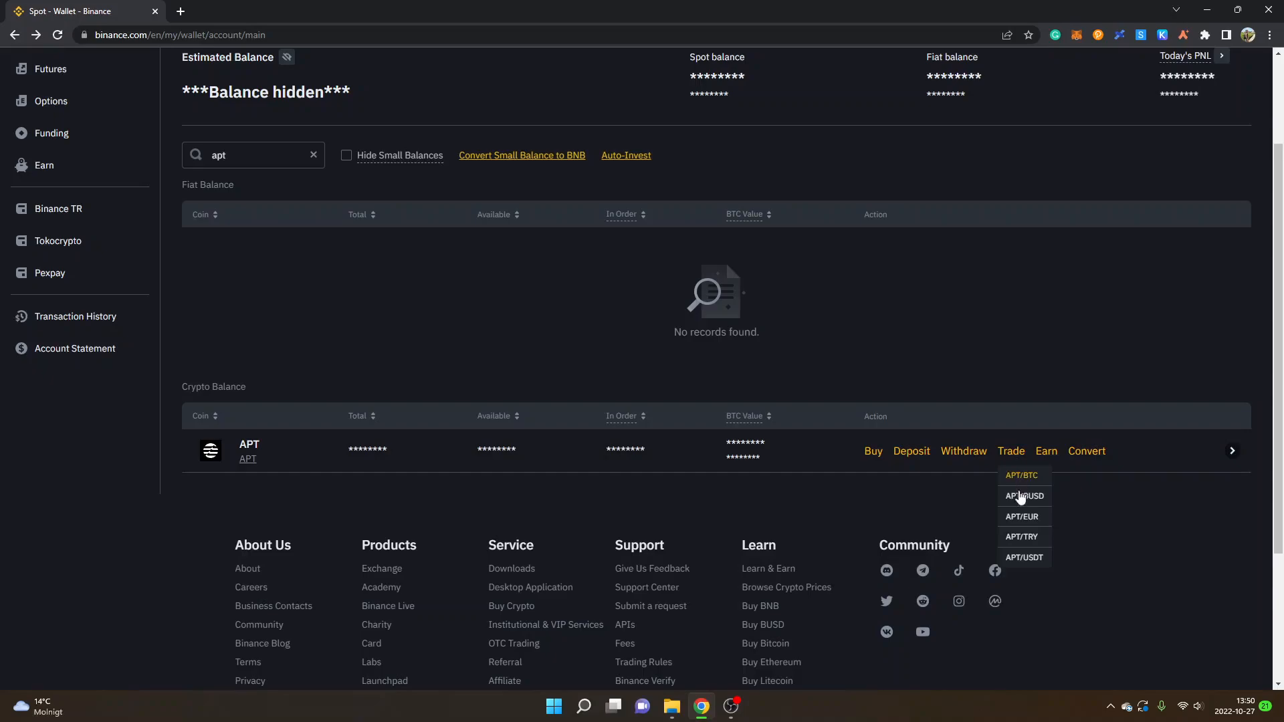
pyautogui.moveTo(1024, 558)
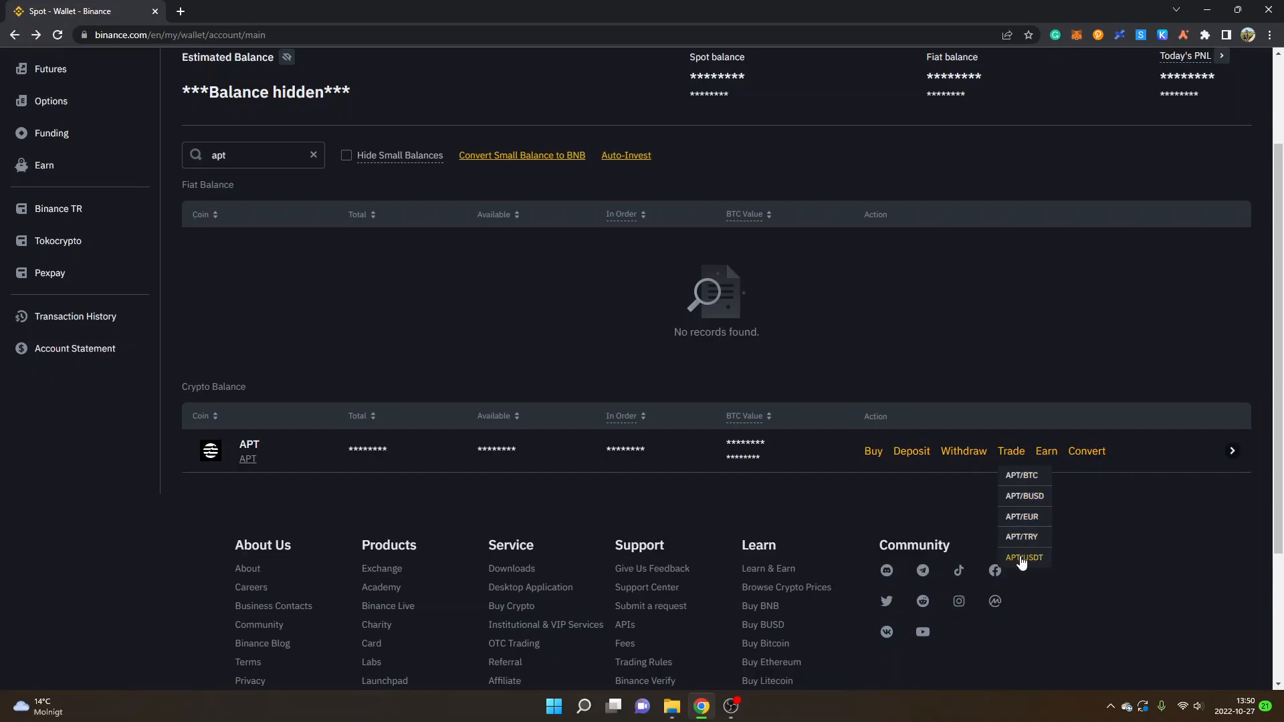
pyautogui.moveTo(1026, 564)
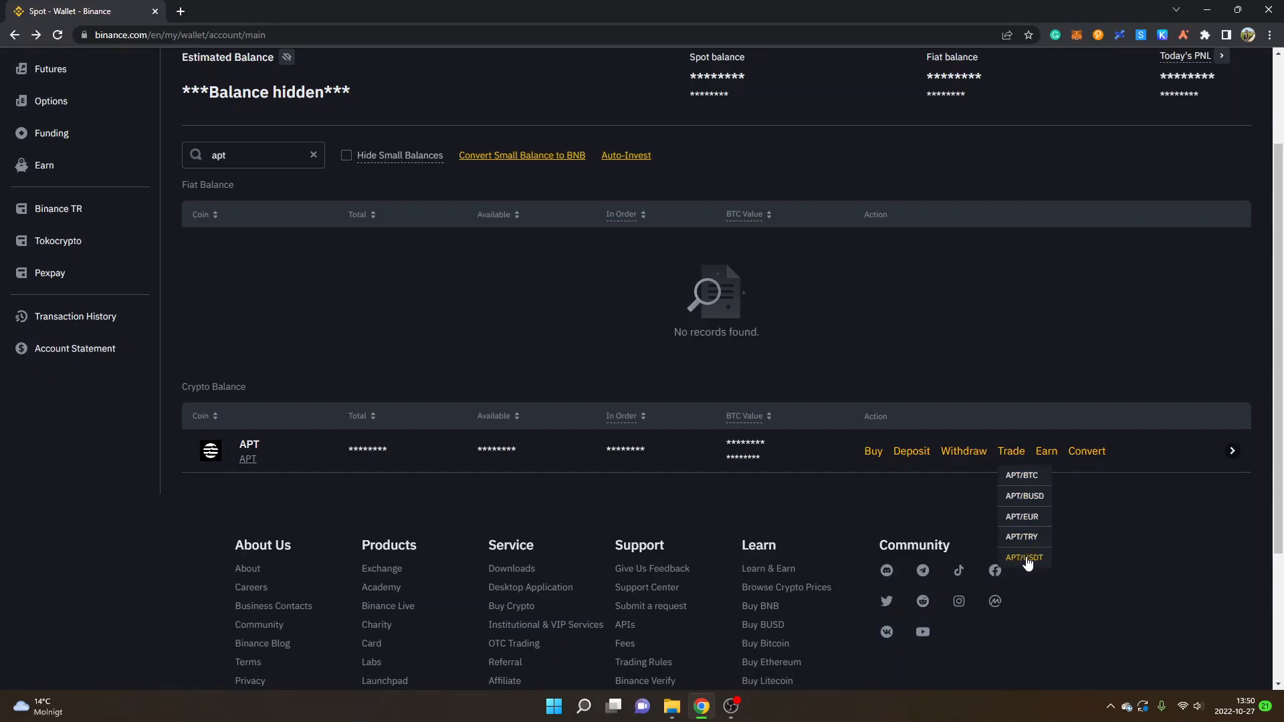
# - Enter spot trading for the APT/USDT pair and bring the order form into view
pyautogui.click(1023, 558)
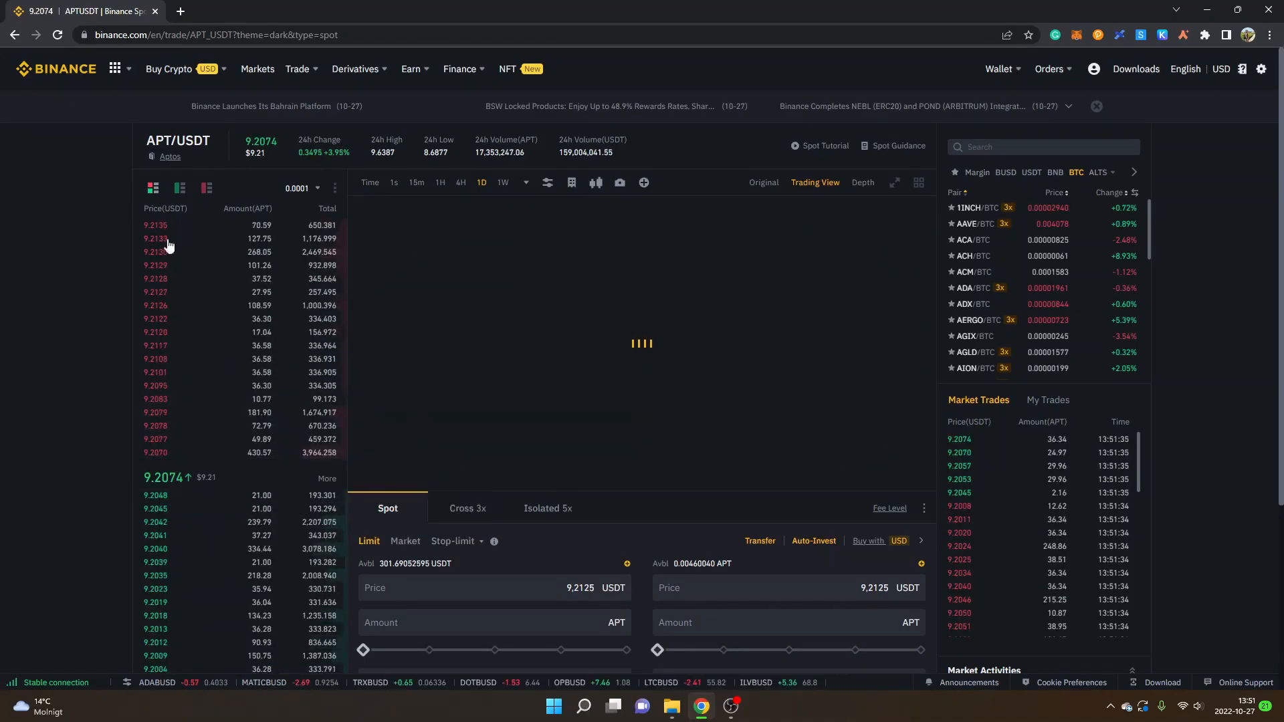
pyautogui.moveTo(151, 377)
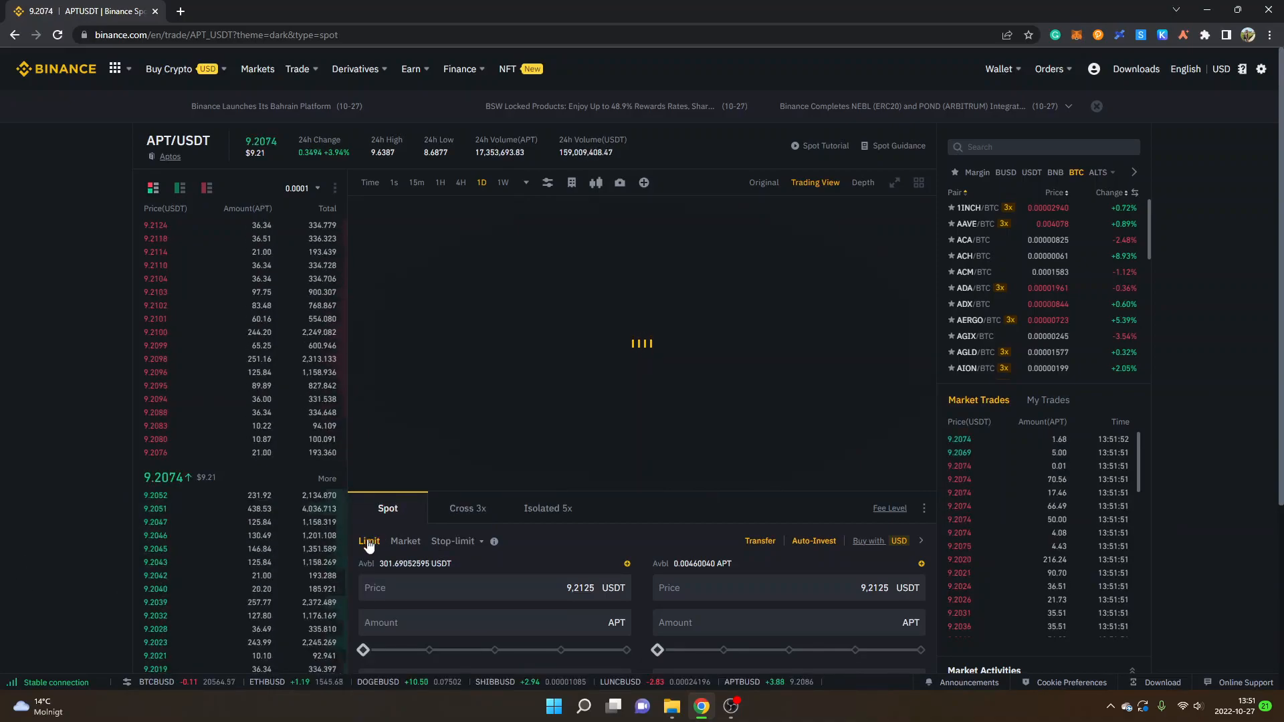
pyautogui.scroll(-3)
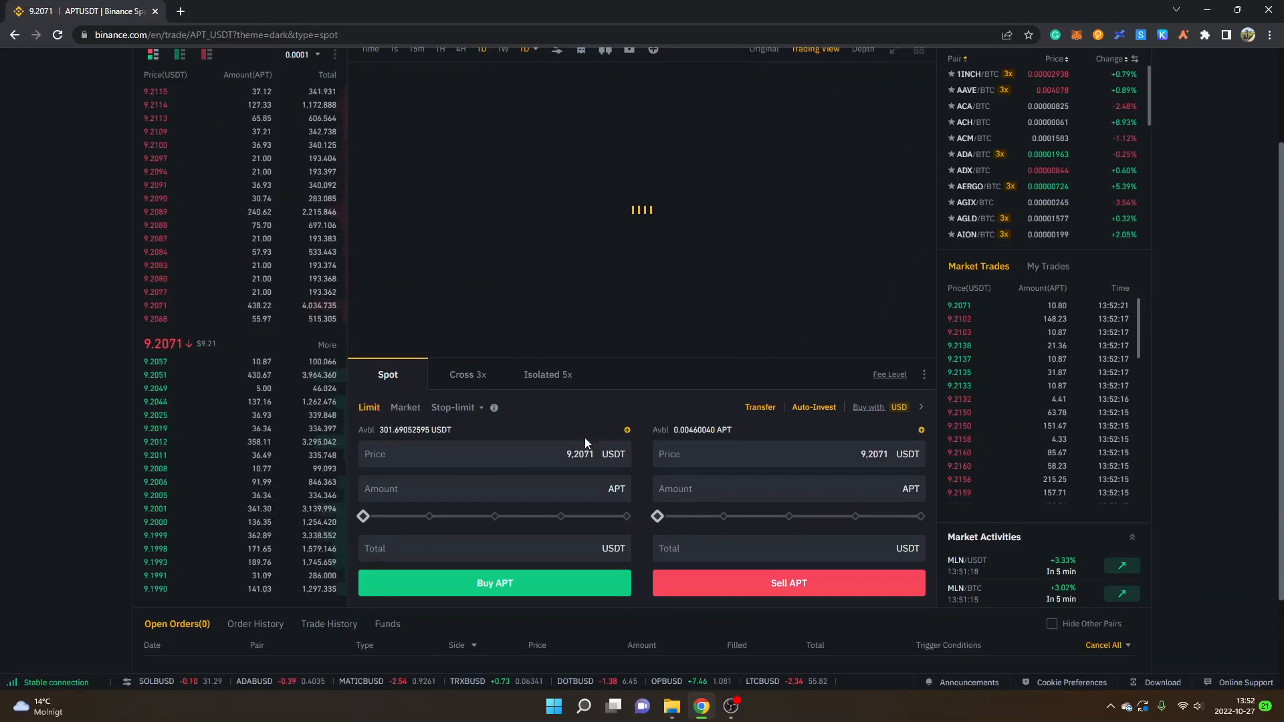
# - Start a limit buy by entering 0.33 APT as the amount at the 9.20 USDT price
pyautogui.click(491, 490)
pyautogui.write('0.33')
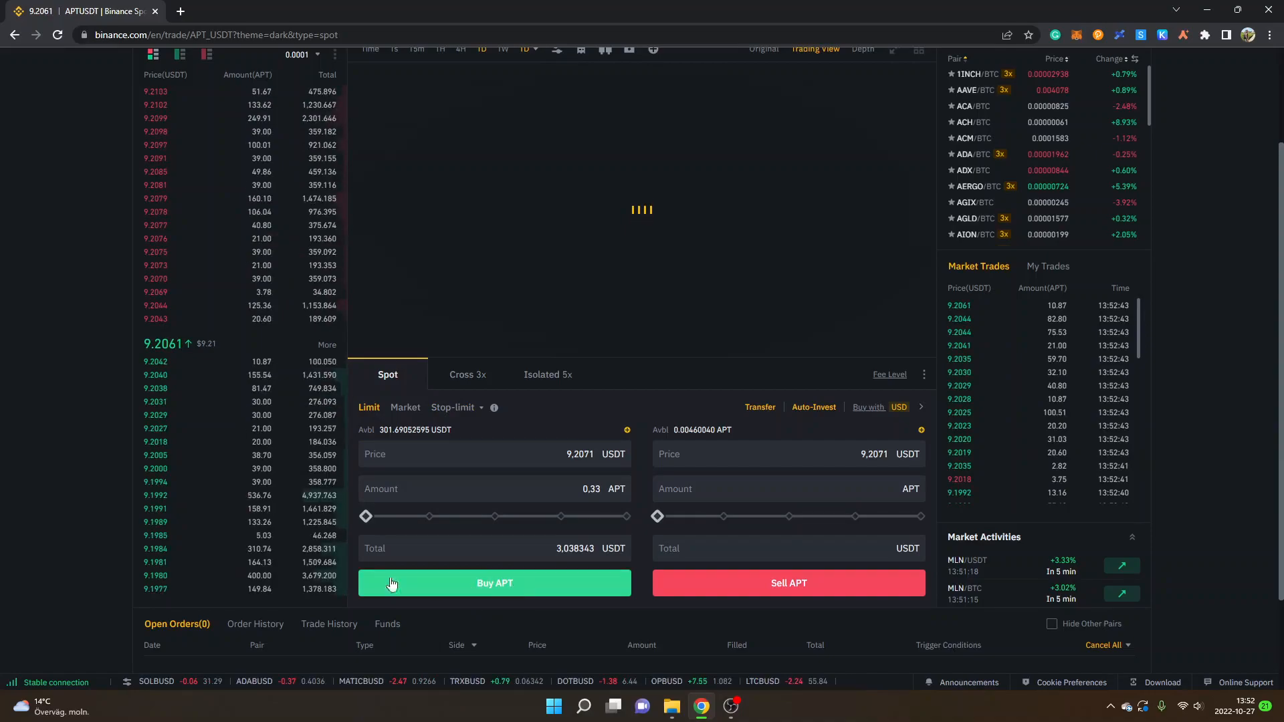
pyautogui.scroll(-3)
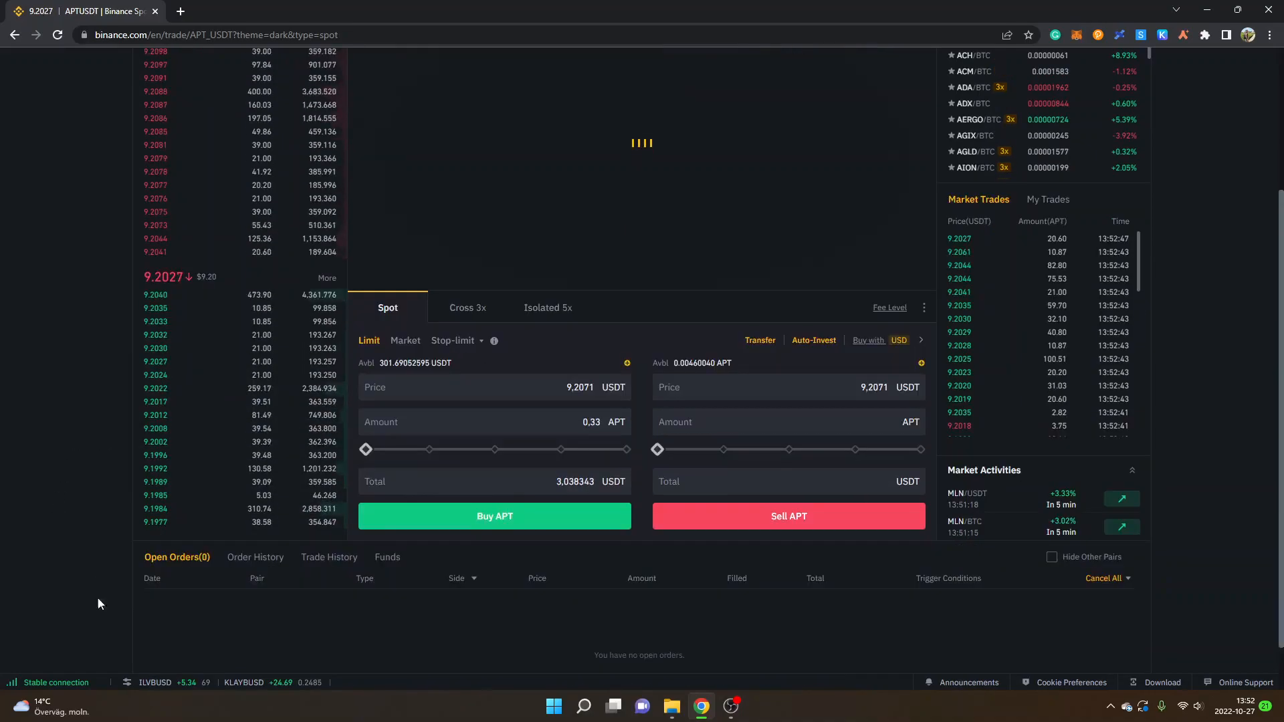
pyautogui.scroll(-3)
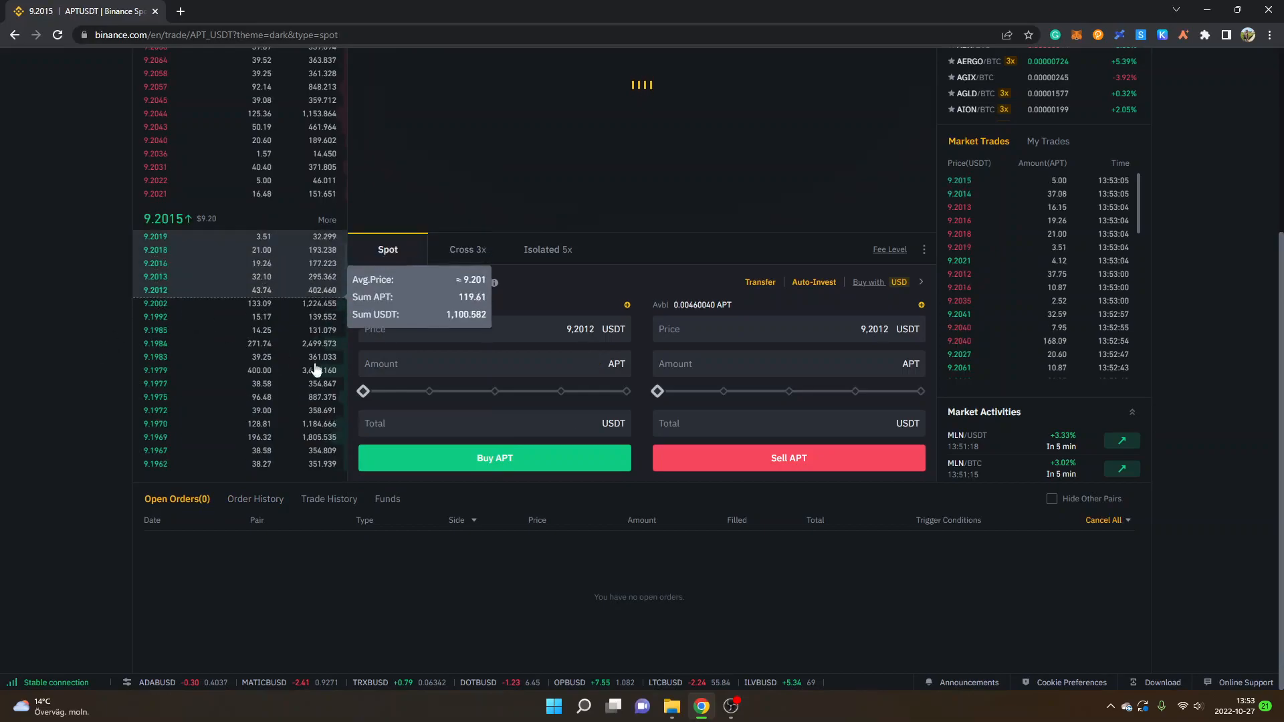
# - Submit a limit buy of 1.31 APT at 9.2012 USDT, about 12.05 USDT total
pyautogui.click(365, 391)
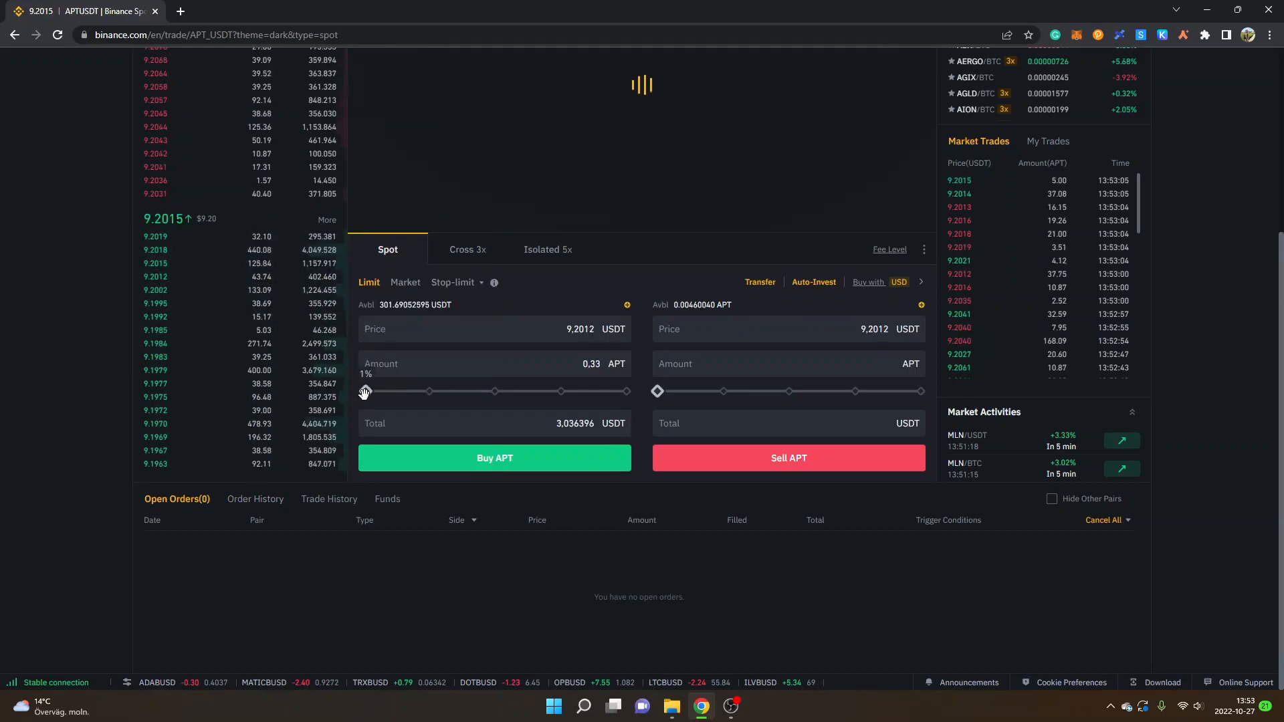
pyautogui.click(493, 457)
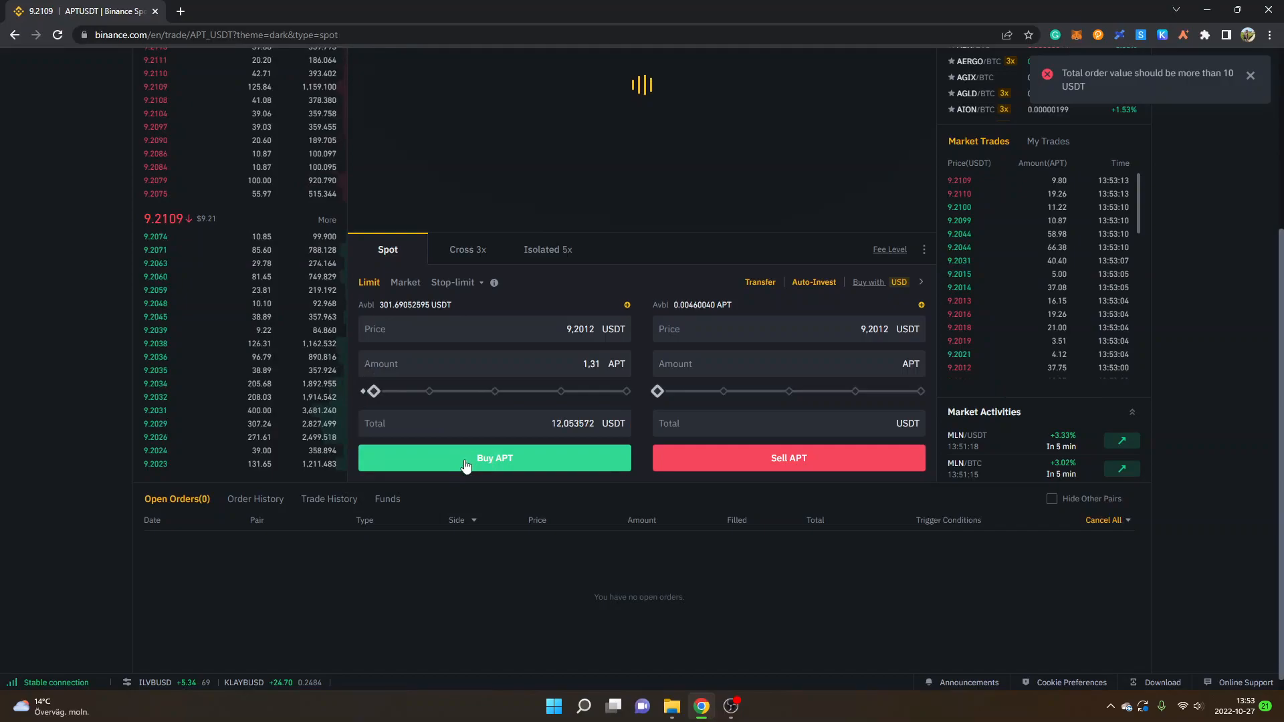
pyautogui.click(494, 458)
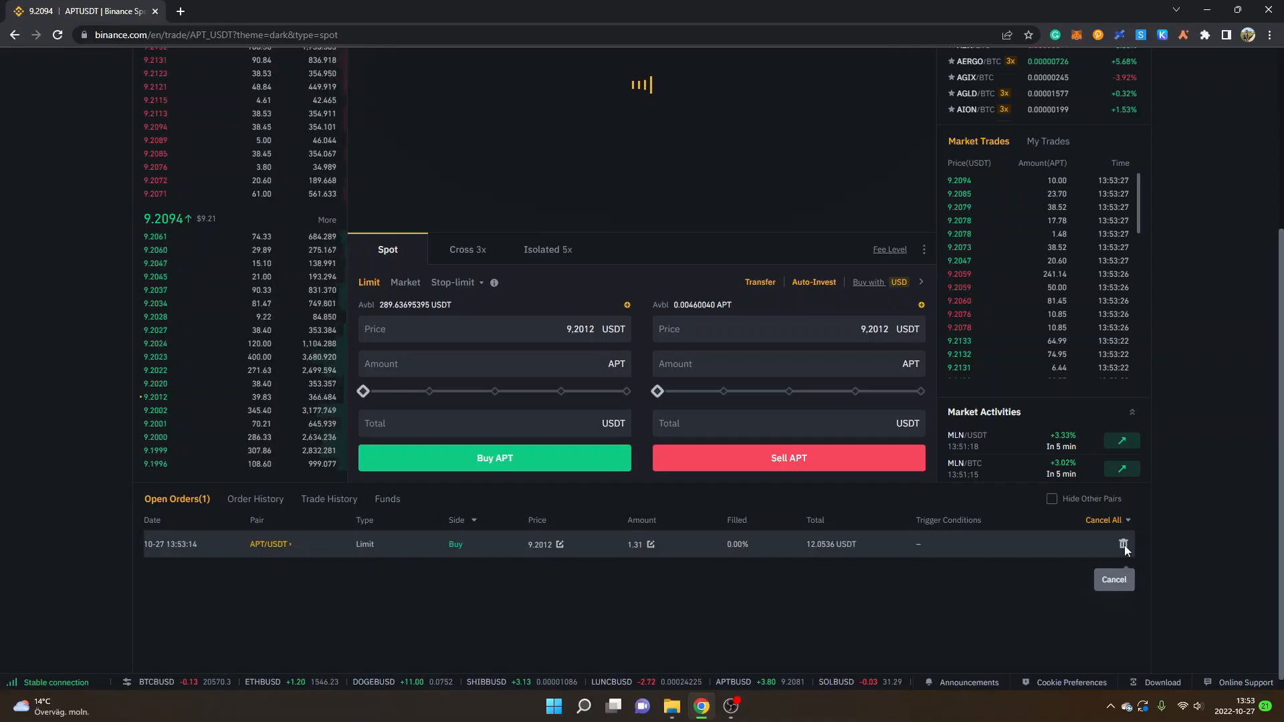
# - Cancel the pending order and submit a 1.31 APT limit buy at 9.2014 USDT that fills
pyautogui.click(1124, 544)
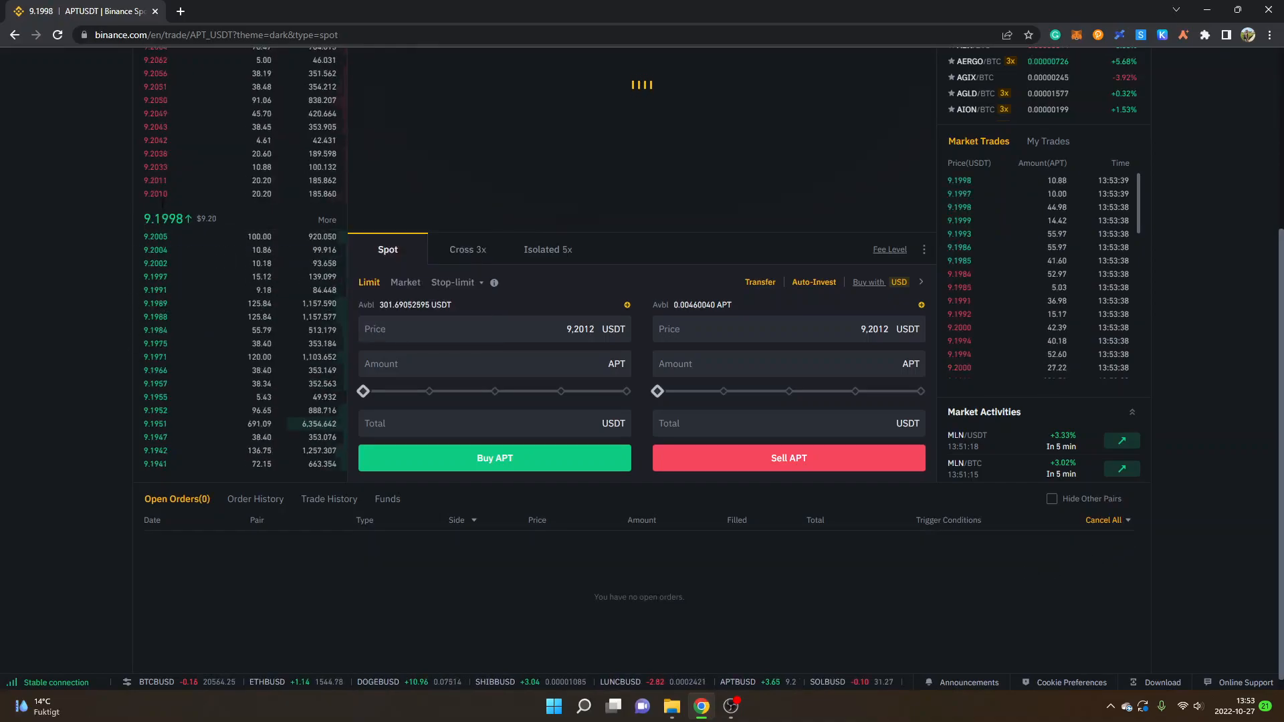
pyautogui.moveTo(155, 195)
pyautogui.write('1,31')
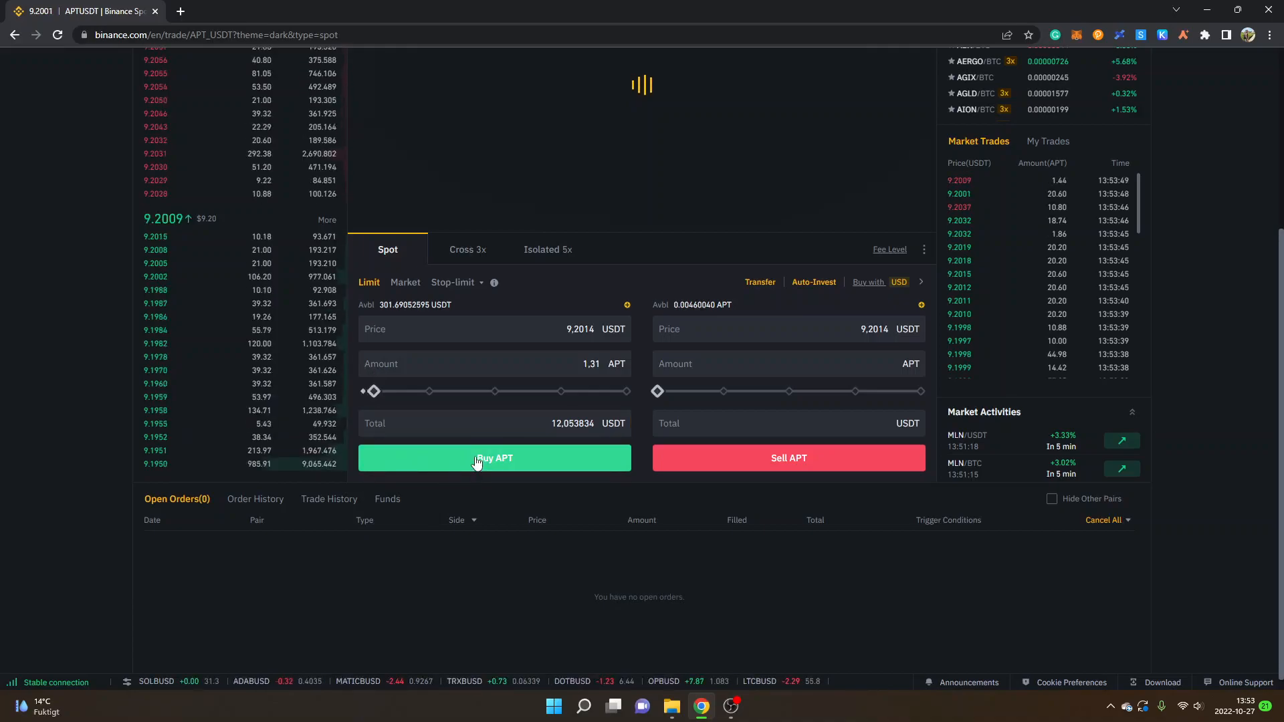
pyautogui.click(494, 458)
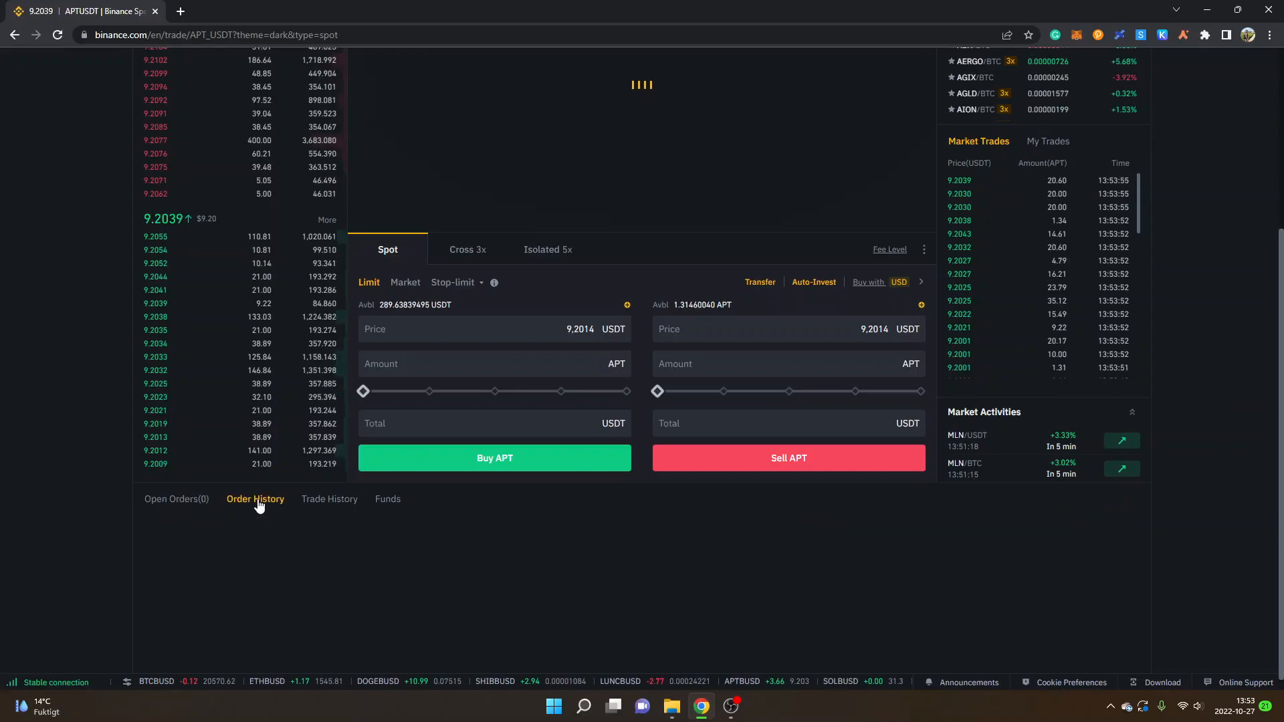
# - View Order History showing the filled 1.31 APT buy and the cancelled 9.2012 order
pyautogui.click(254, 499)
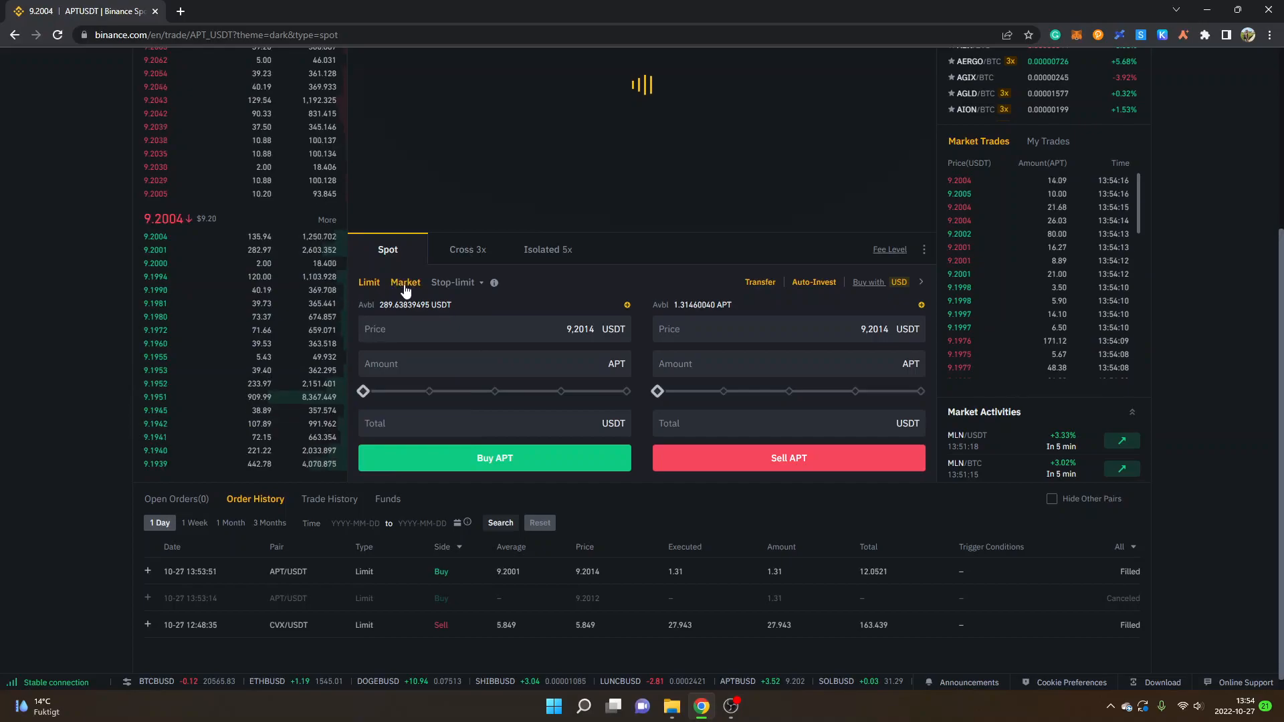
# - Market-sell all 1.31 APT, filling at about 9.2161 USDT for roughly 12.07 USDT
pyautogui.click(404, 282)
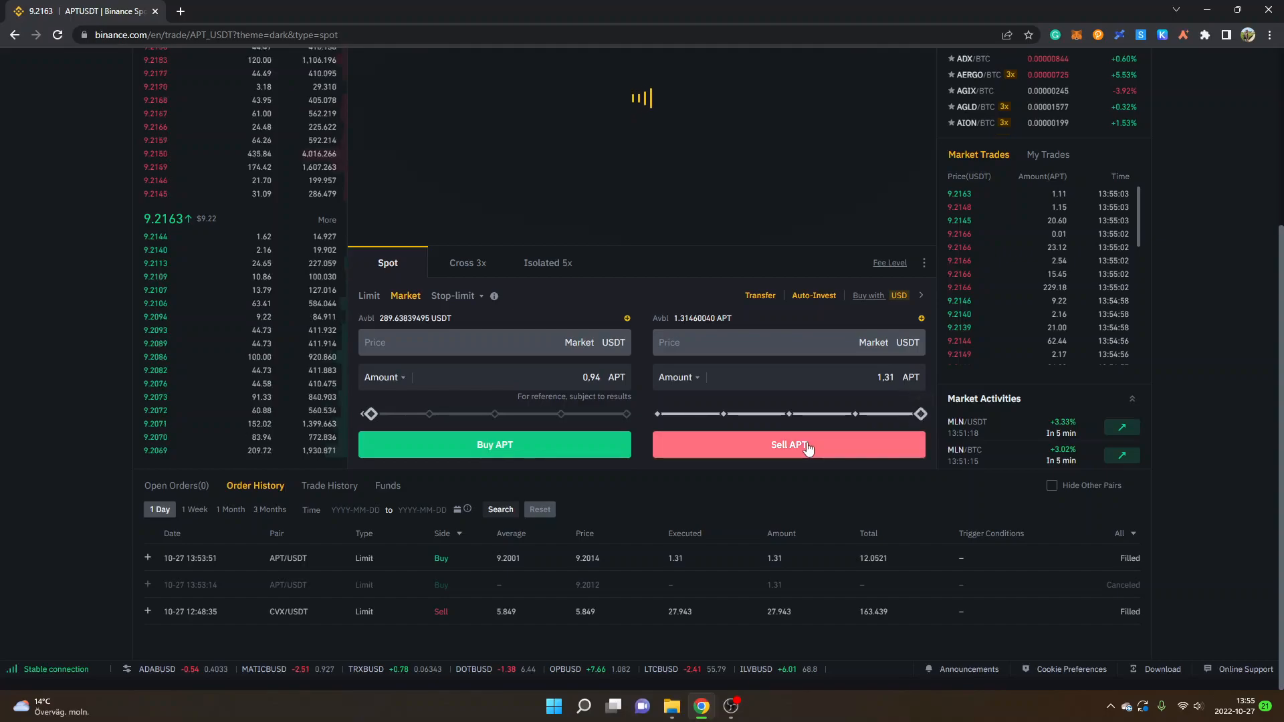
pyautogui.click(788, 444)
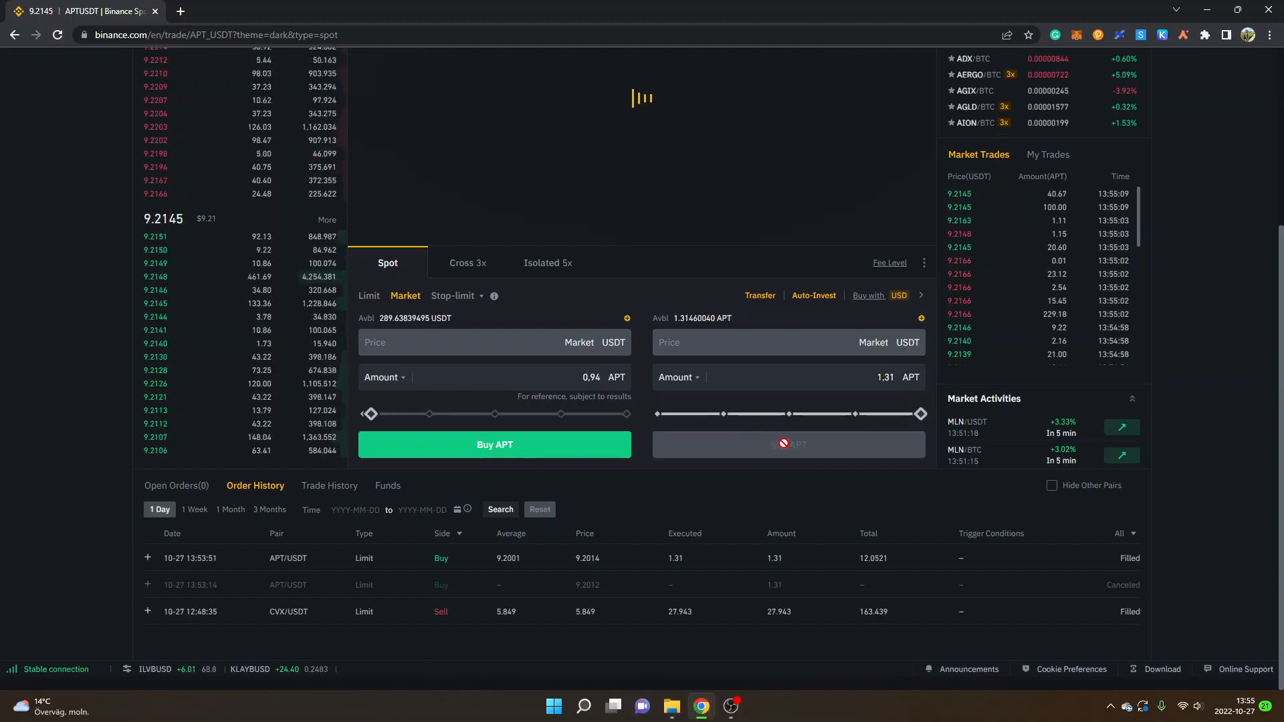
pyautogui.click(788, 445)
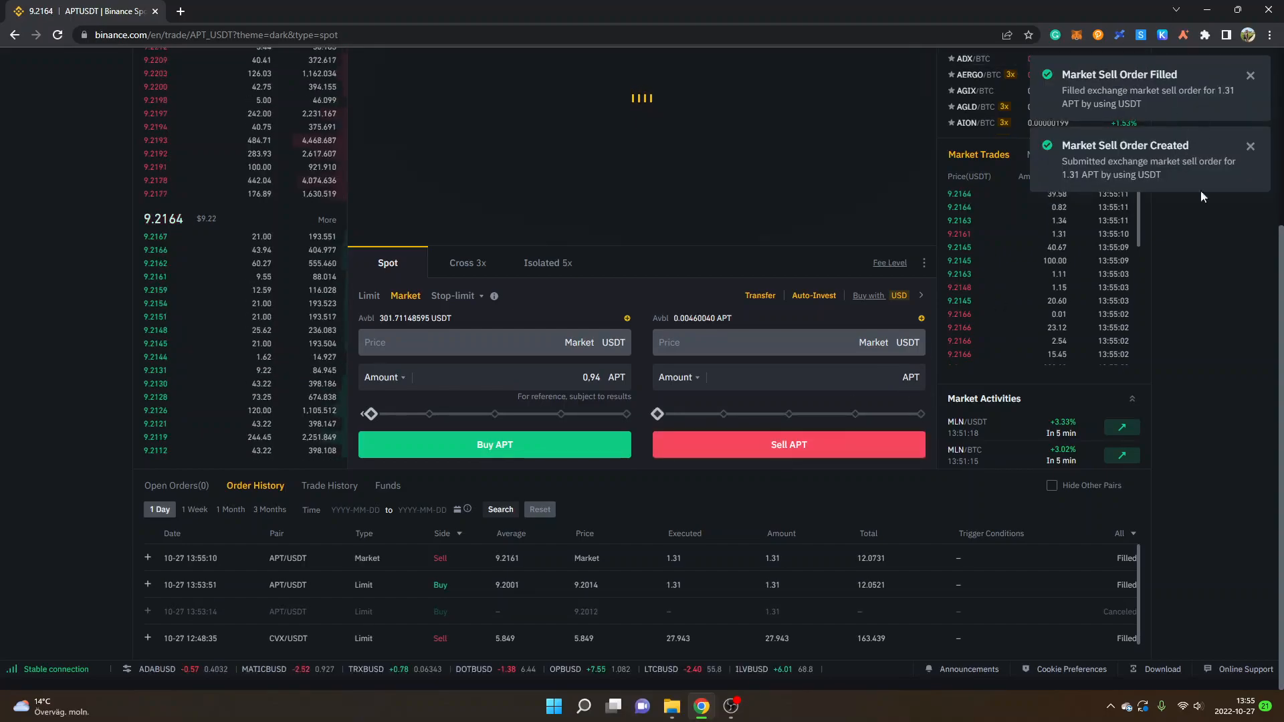